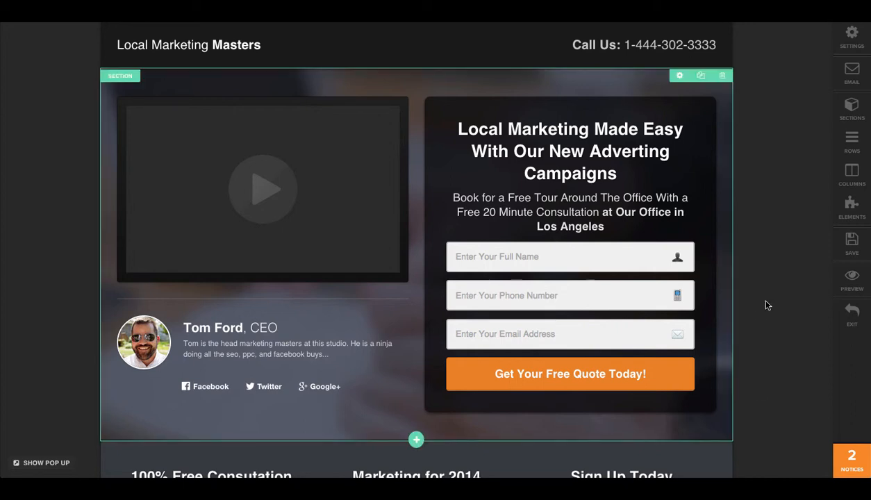
- Add a 'Download Now!' button element beneath the hero section's video
left_click(852, 108)
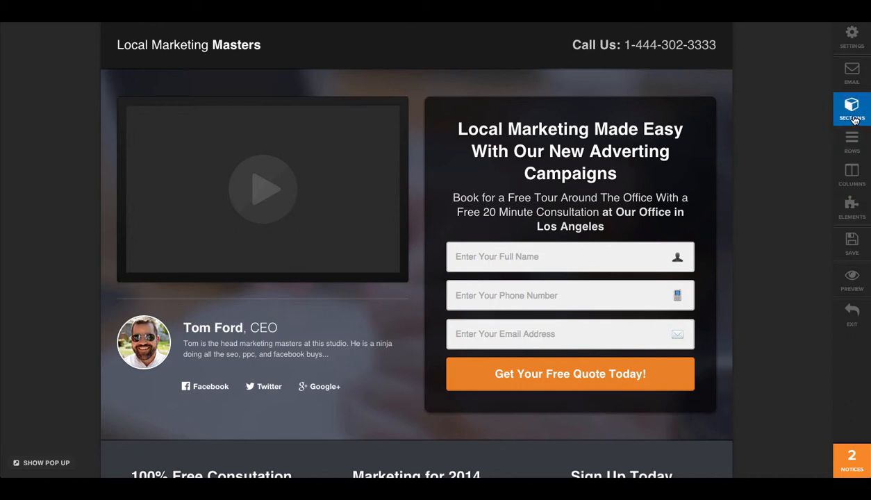
left_click(852, 108)
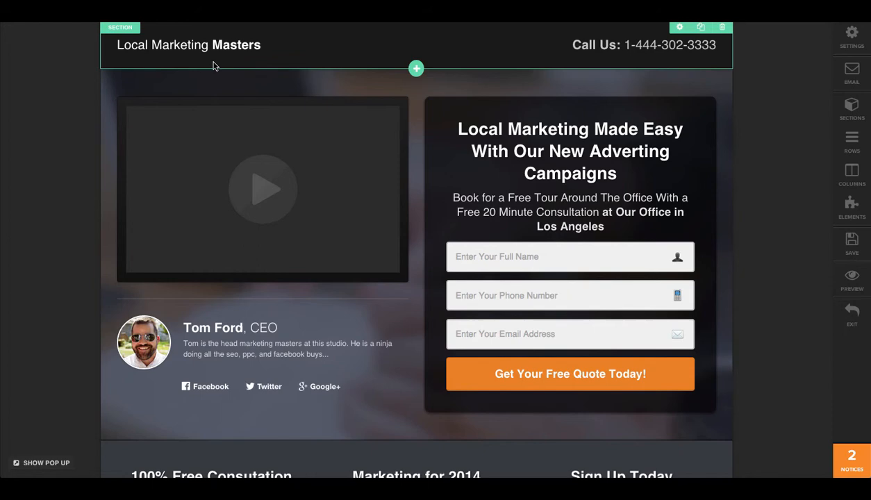
mouse_move(219, 67)
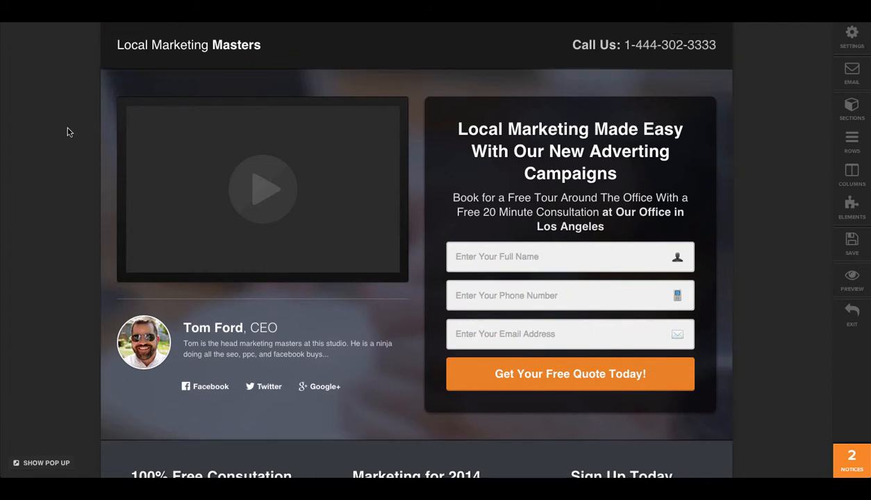
scroll("down", 3)
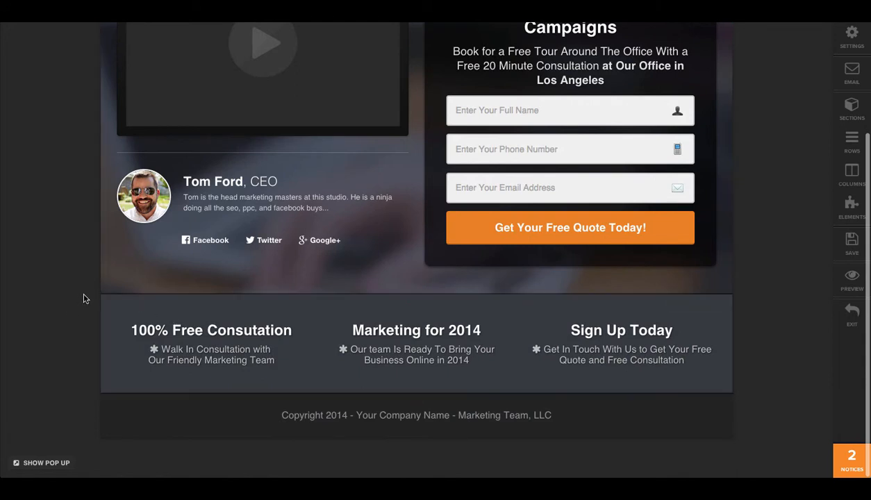
mouse_move(88, 397)
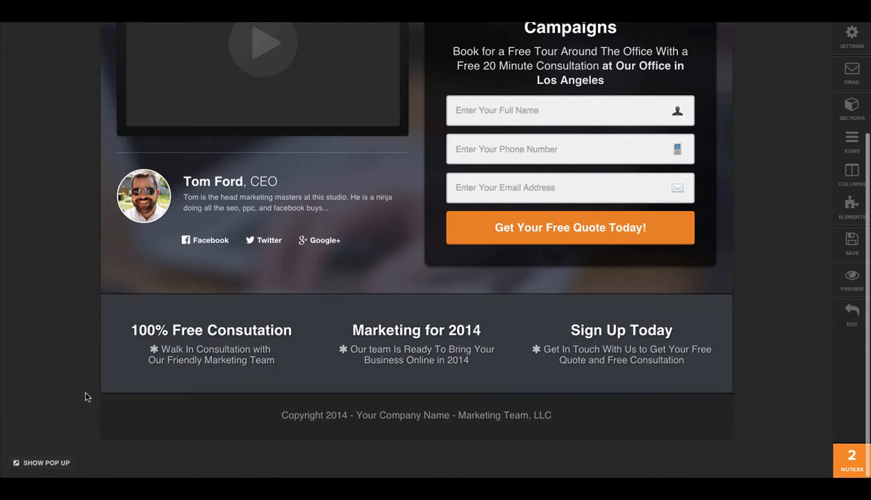
mouse_move(39, 375)
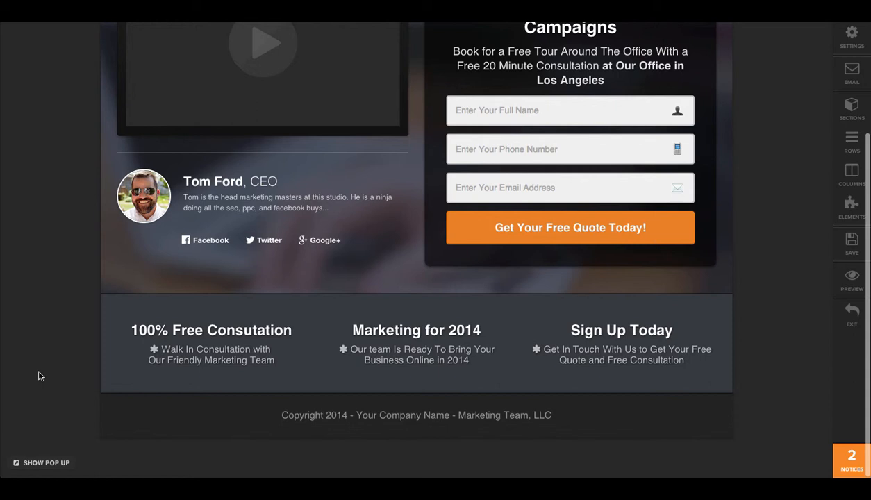
mouse_move(50, 347)
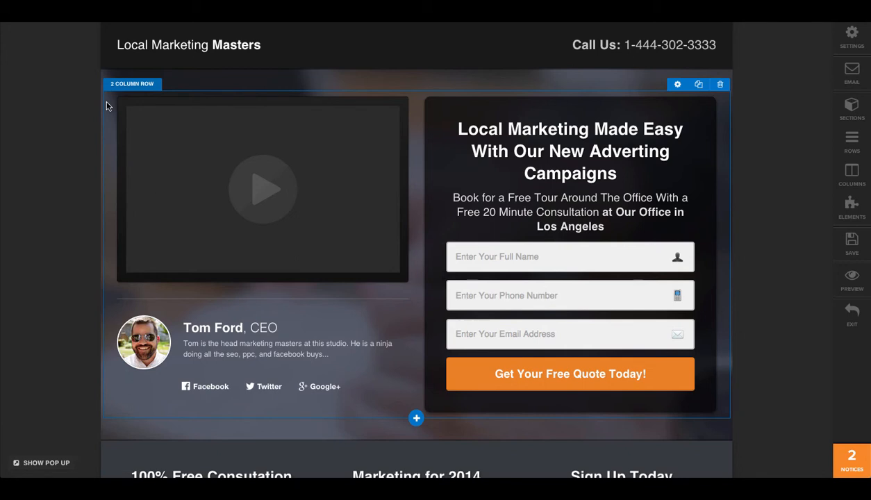
mouse_move(297, 164)
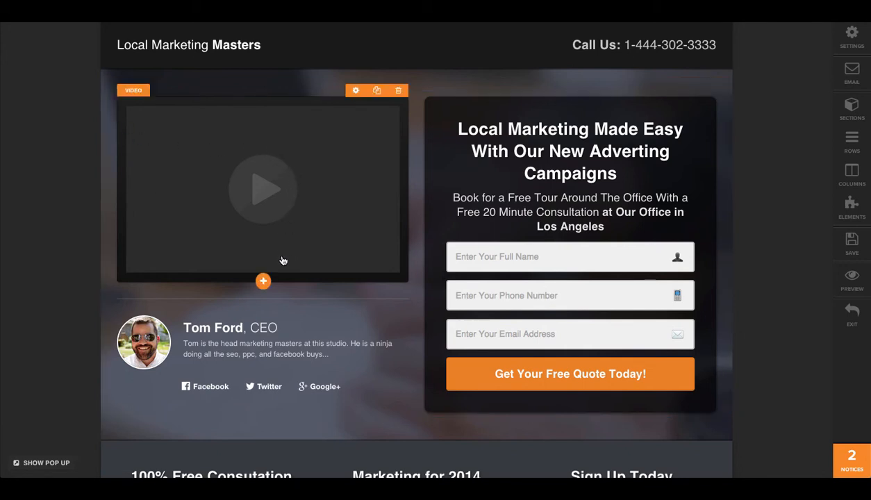
left_click(263, 281)
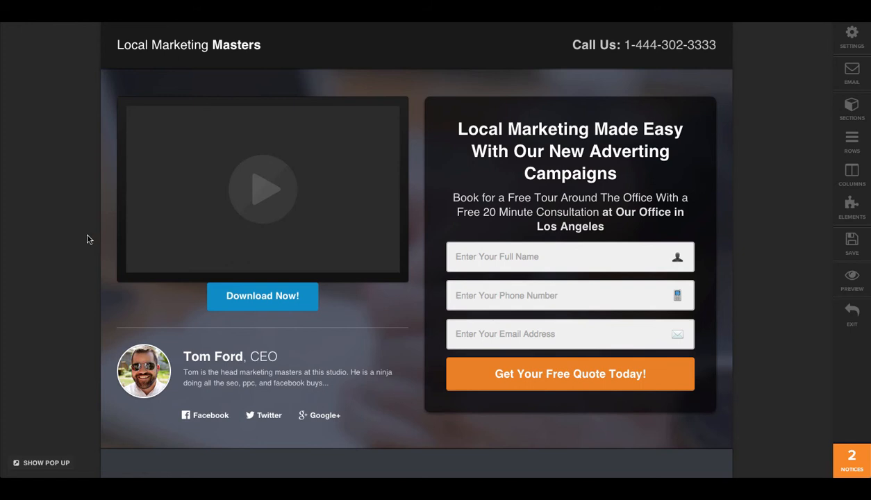
mouse_move(820, 115)
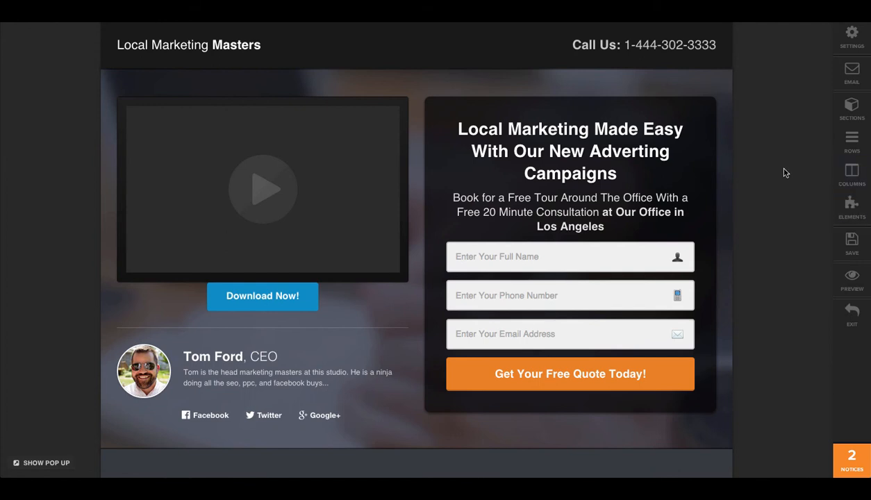
mouse_move(762, 166)
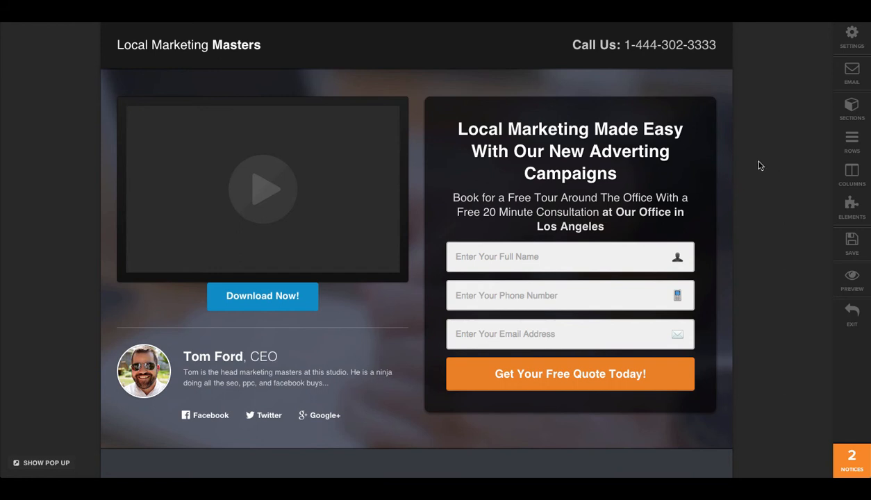